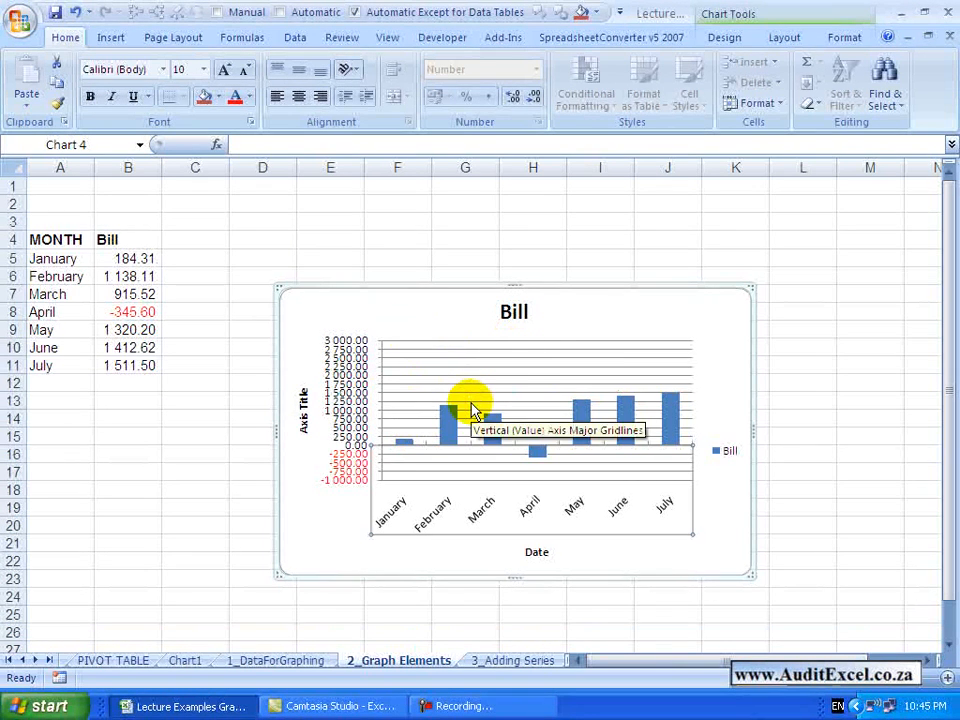
mouse_move(425, 390)
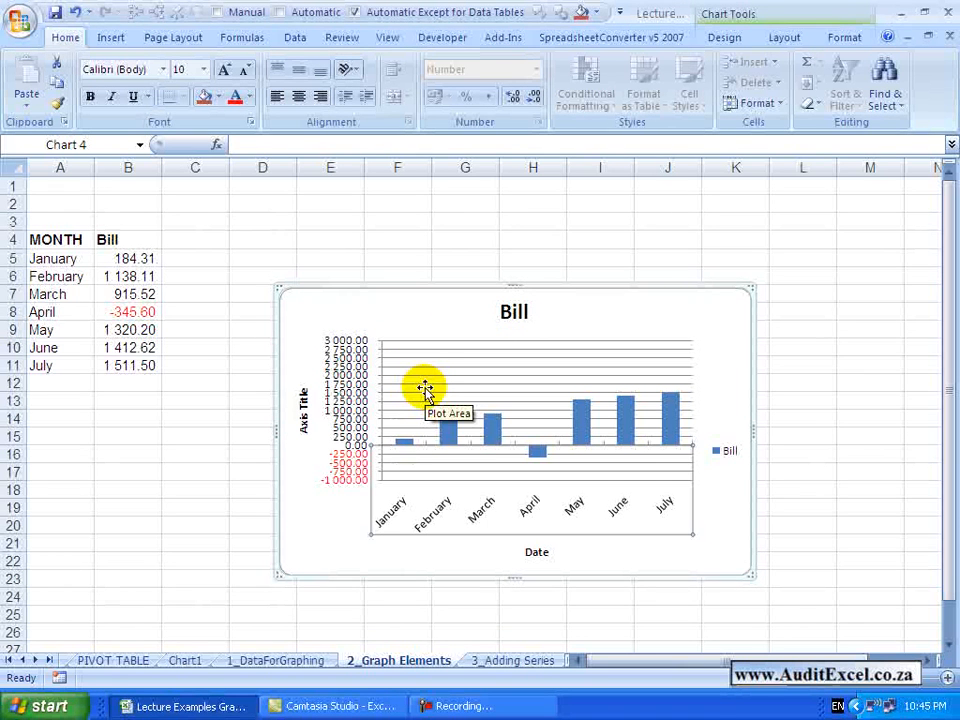
mouse_move(428, 358)
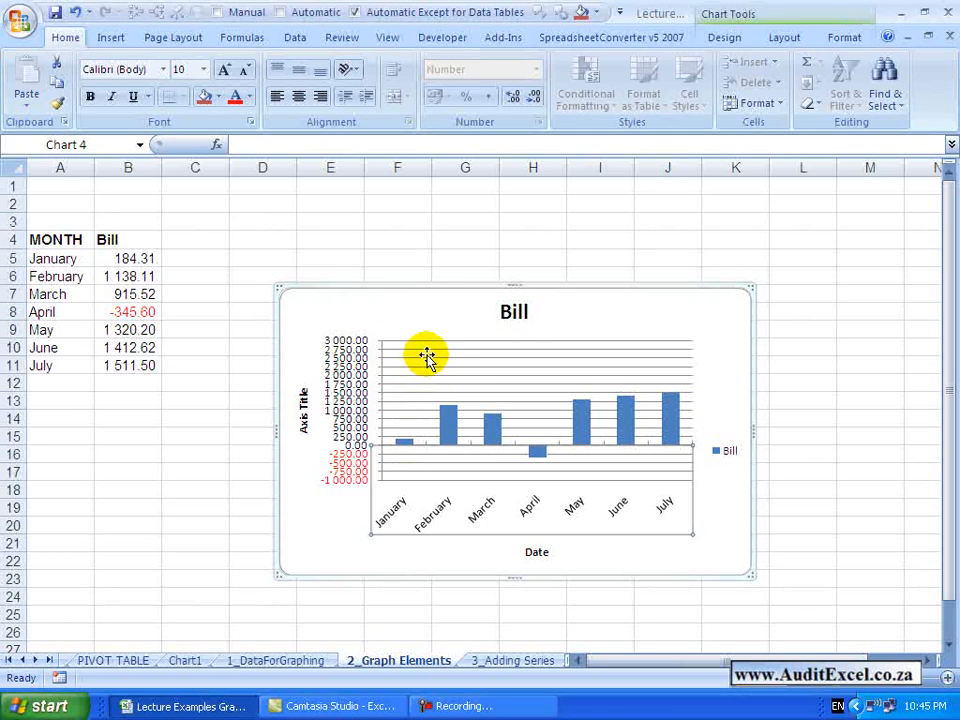
mouse_move(427, 357)
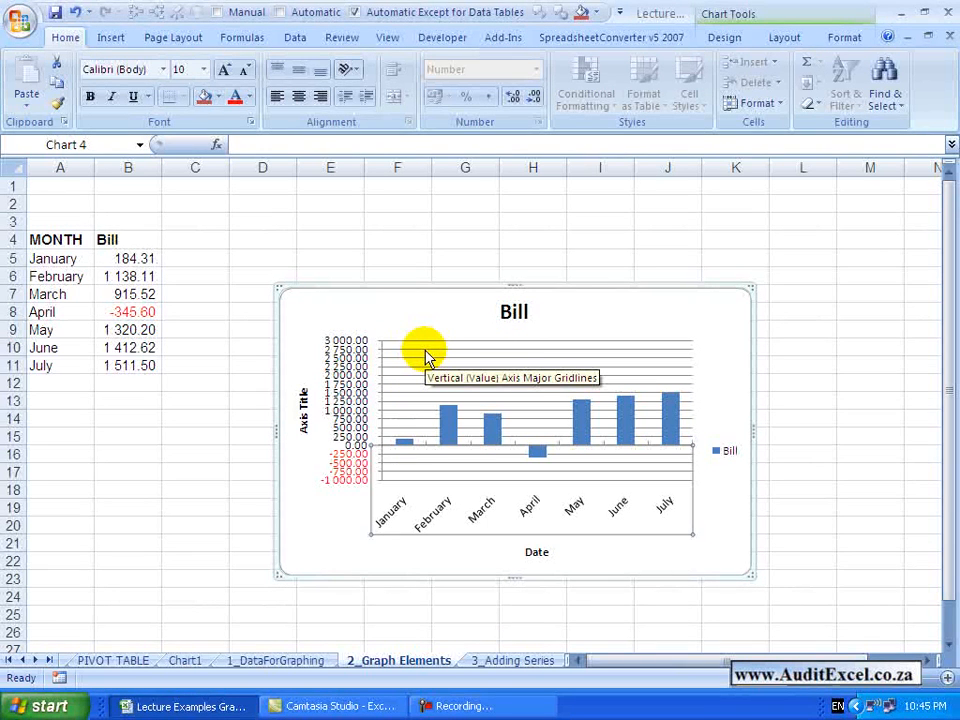
Try solid, gradient and automatic gridline colours, and review gridline style and shadow settings
right_click(427, 355)
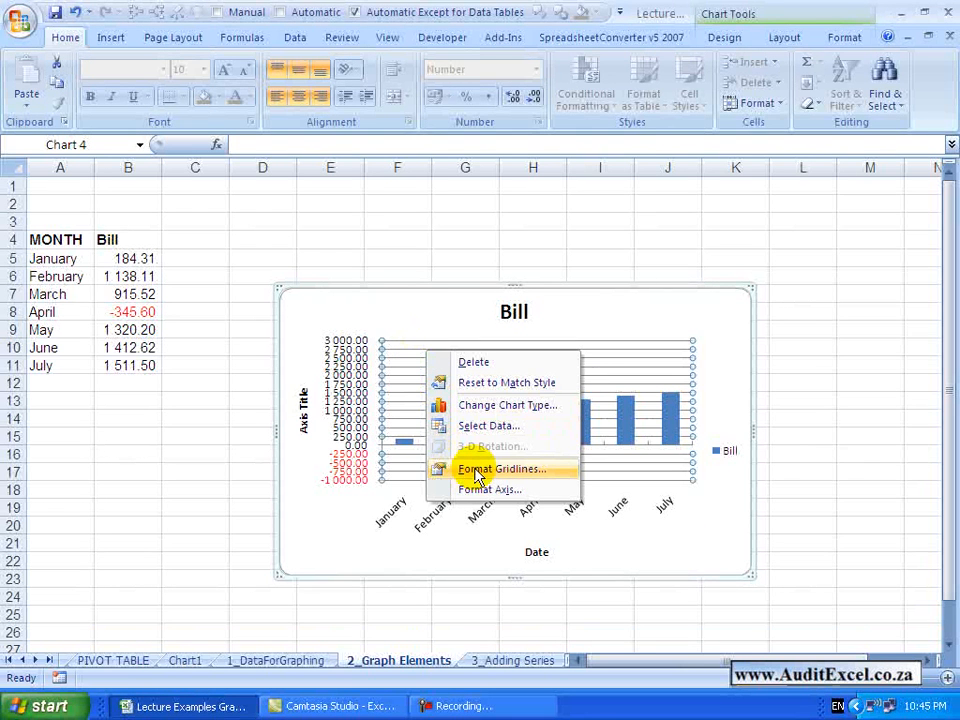
left_click(501, 469)
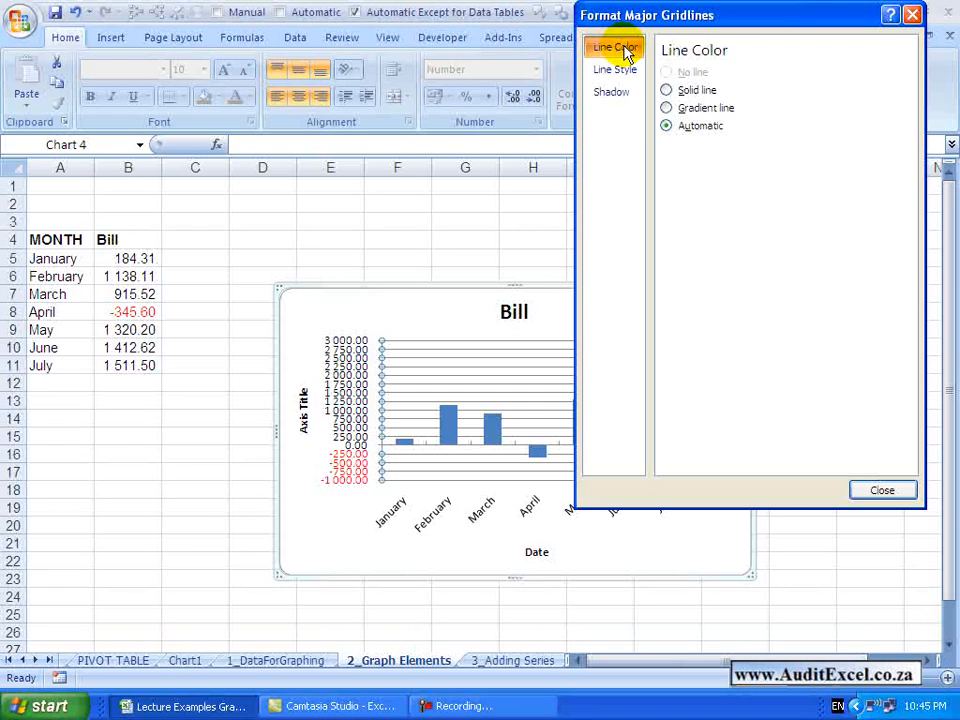
left_click(667, 90)
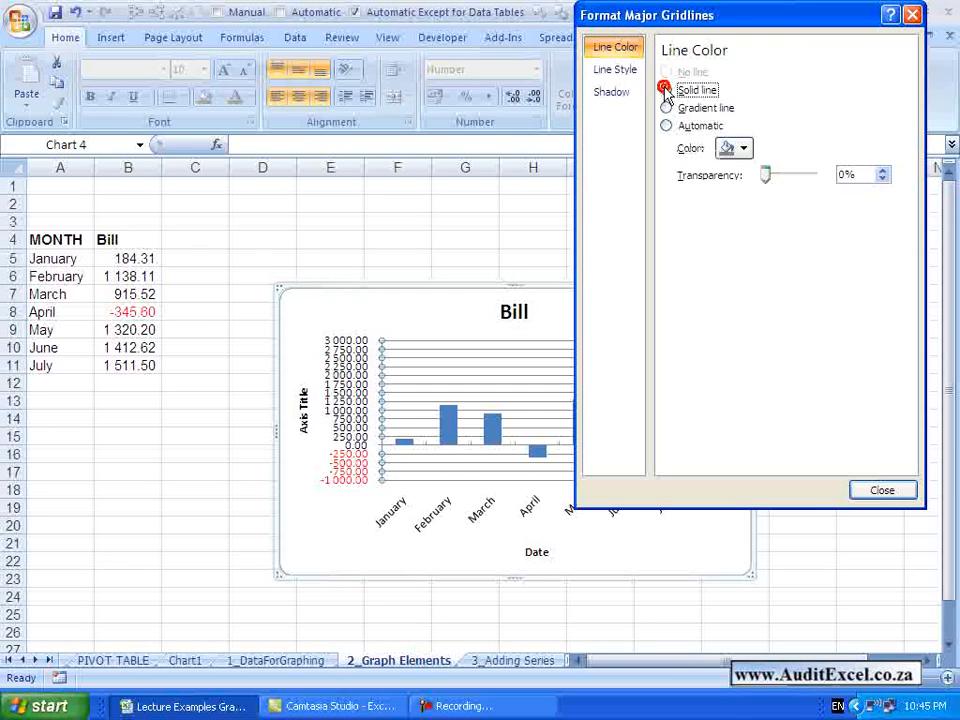
left_click(667, 108)
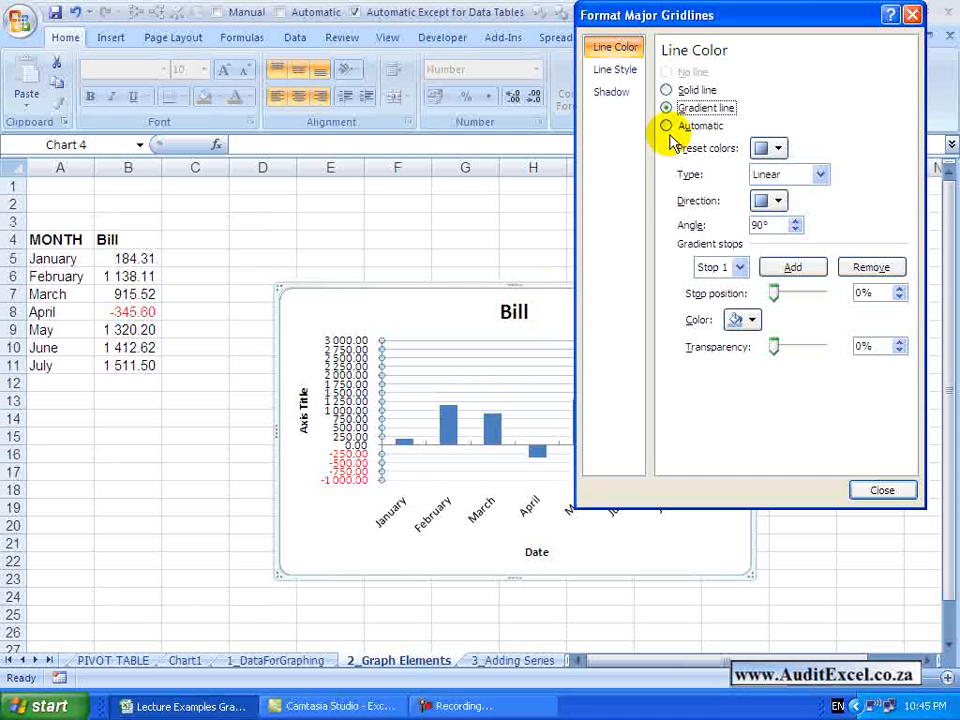
left_click(667, 125)
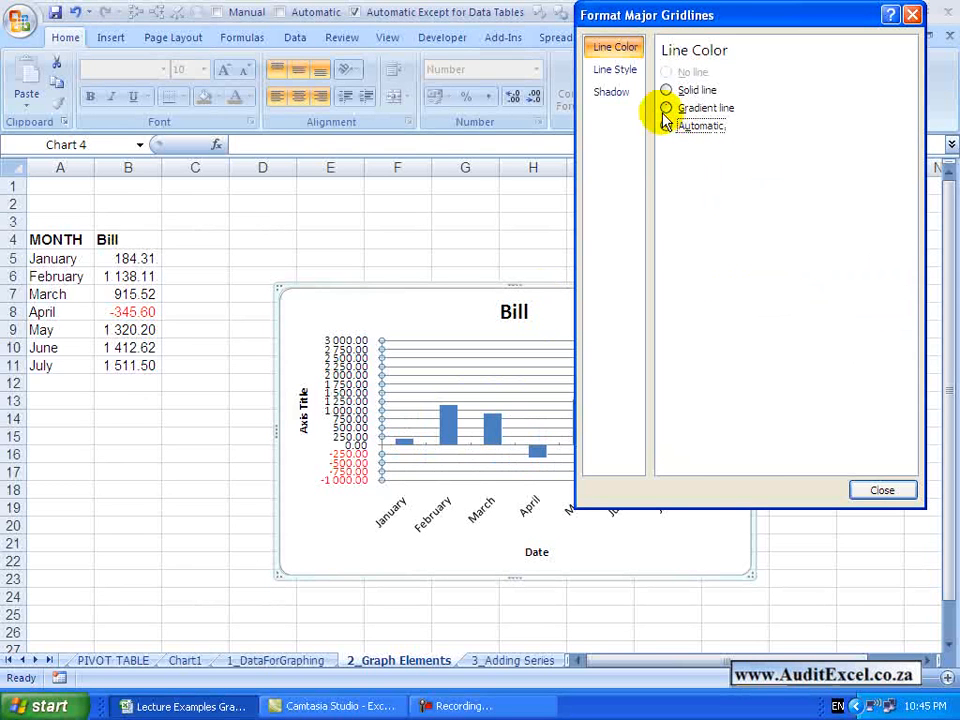
left_click(615, 69)
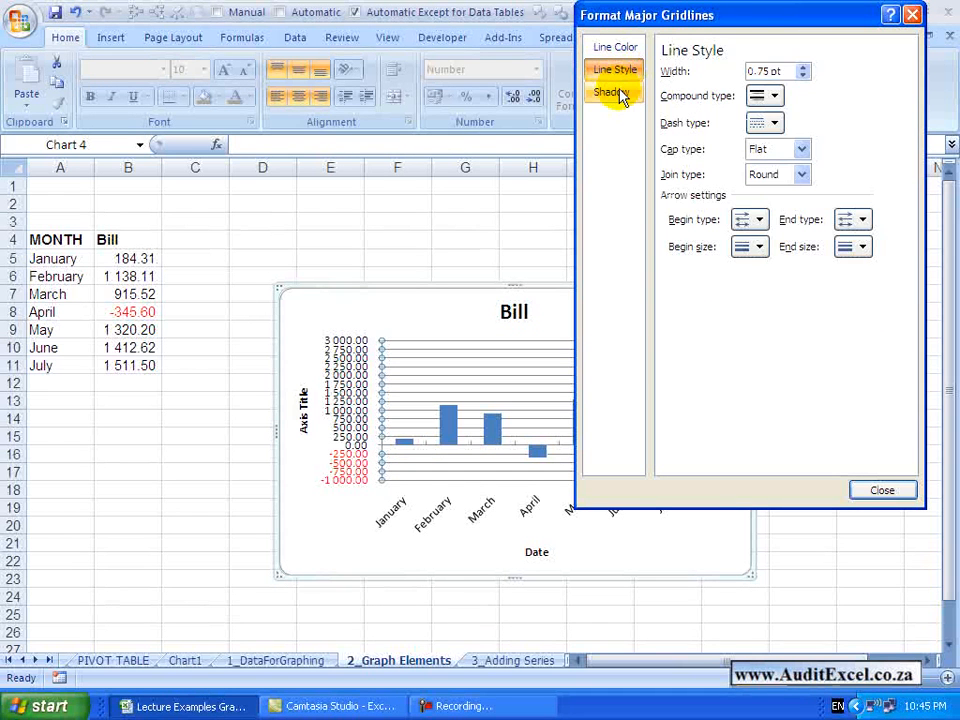
left_click(612, 92)
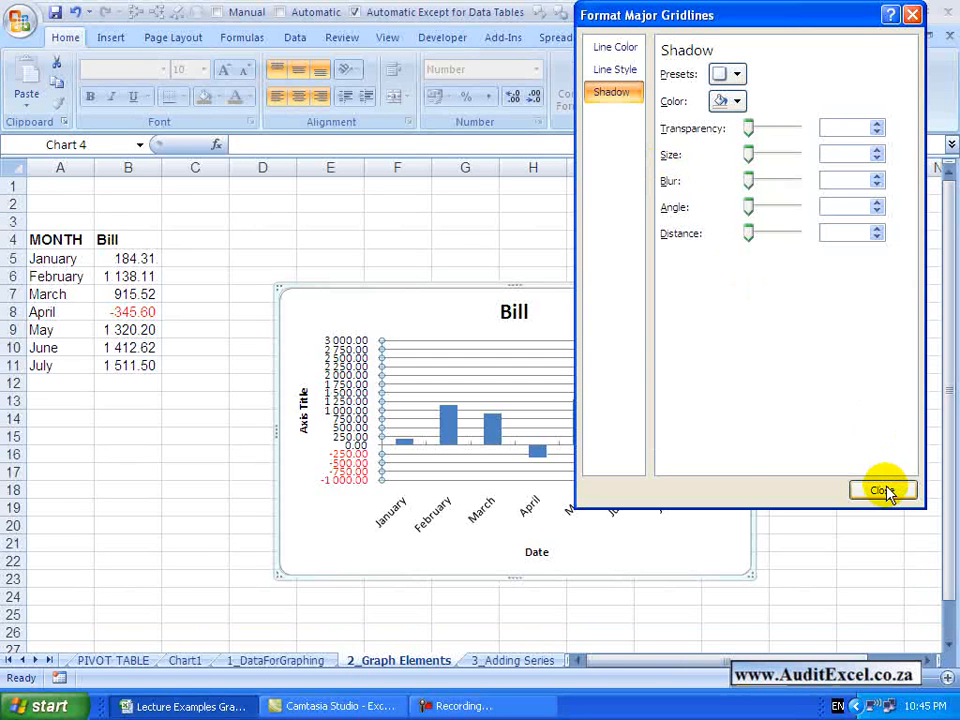
left_click(882, 490)
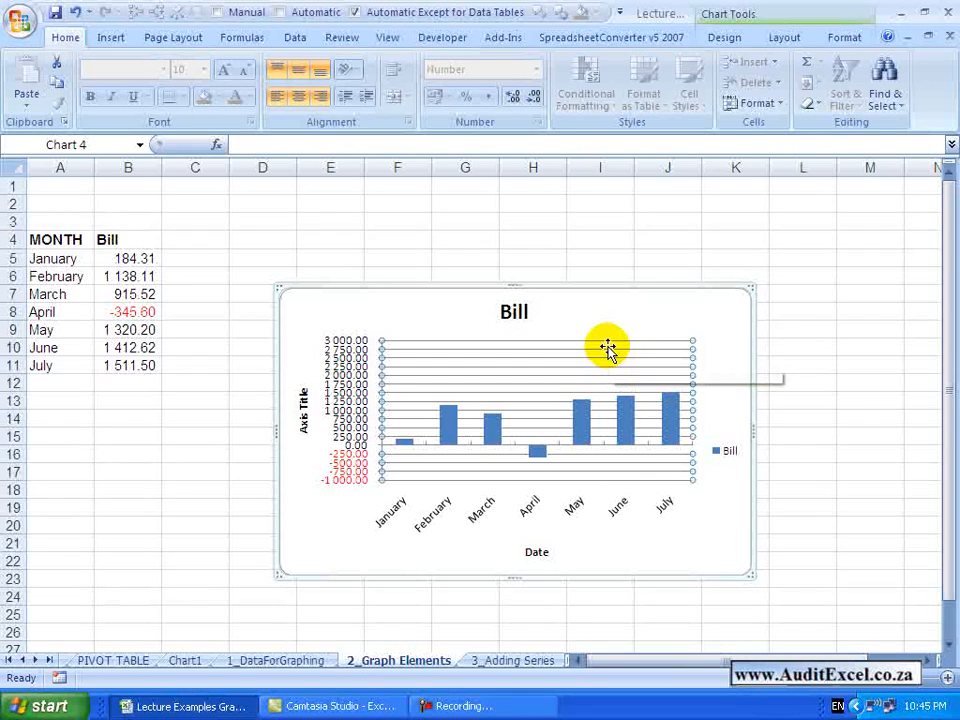
mouse_move(608, 350)
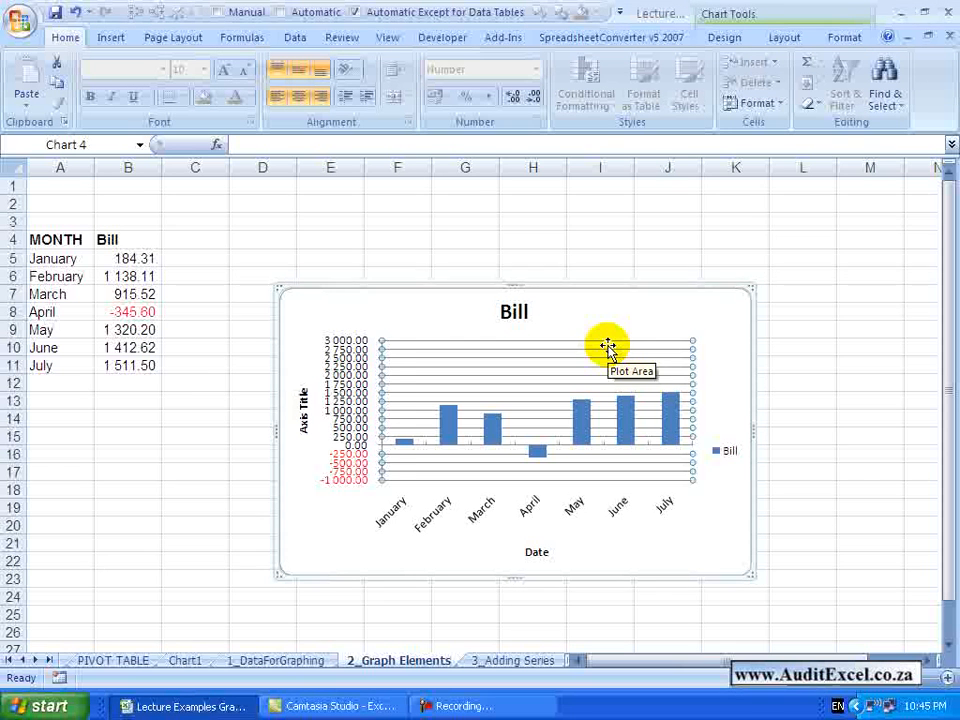
Preview solid, gradient and texture fills for the plot area, then restore automatic fill
right_click(610, 350)
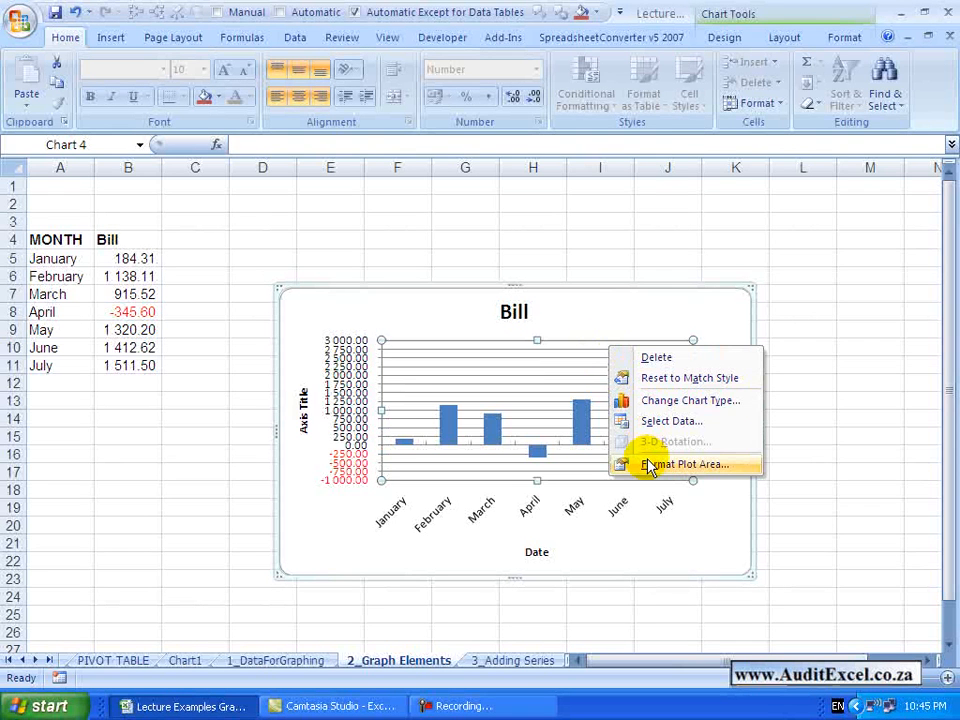
left_click(686, 464)
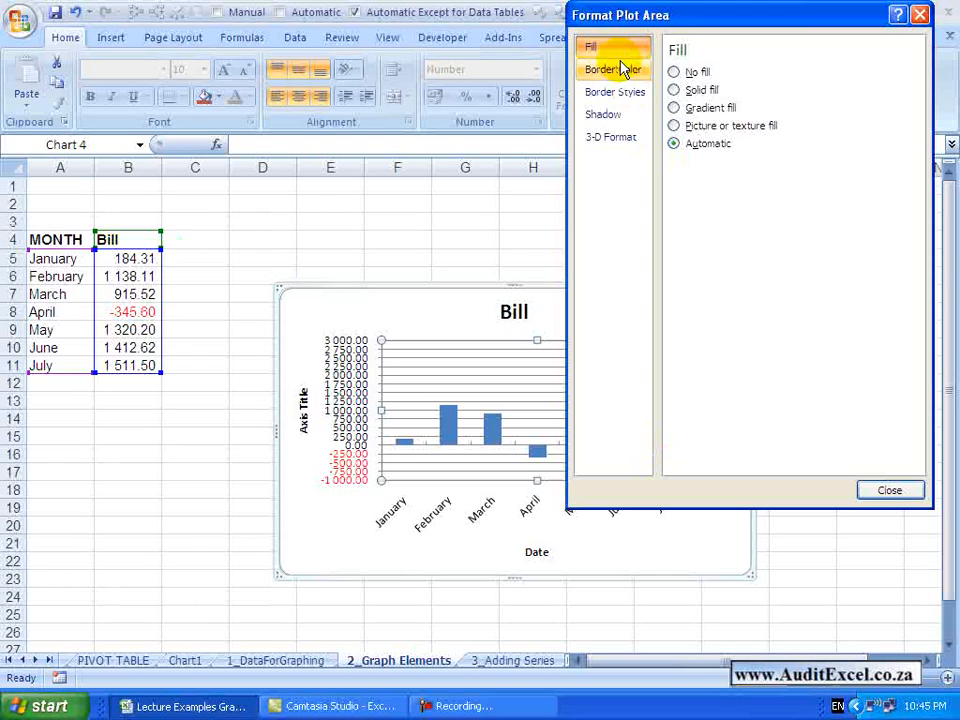
left_click(674, 90)
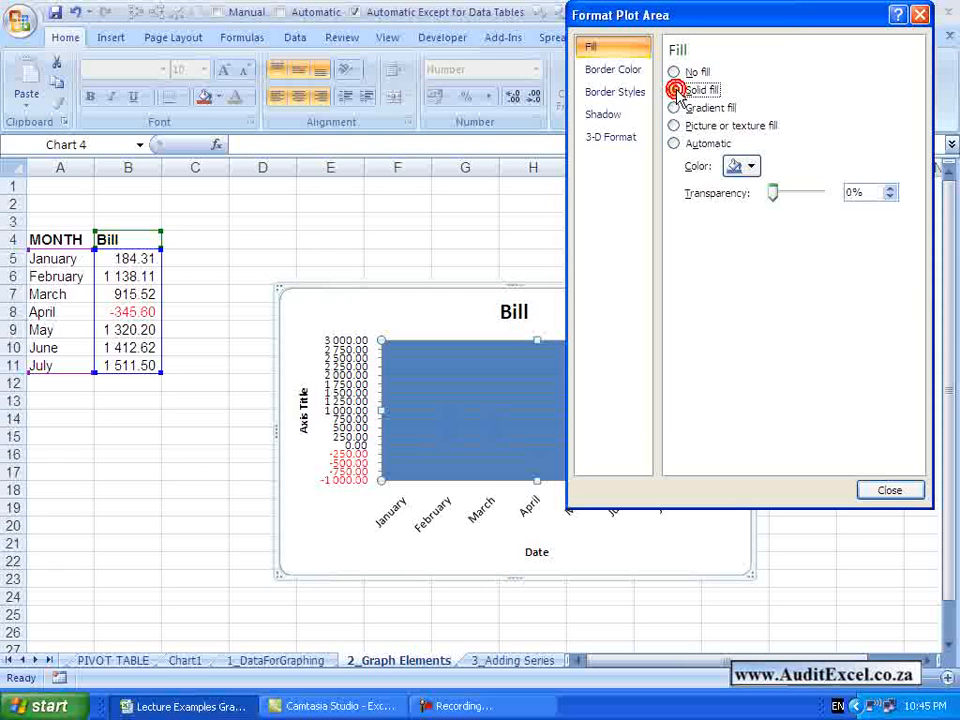
left_click(674, 107)
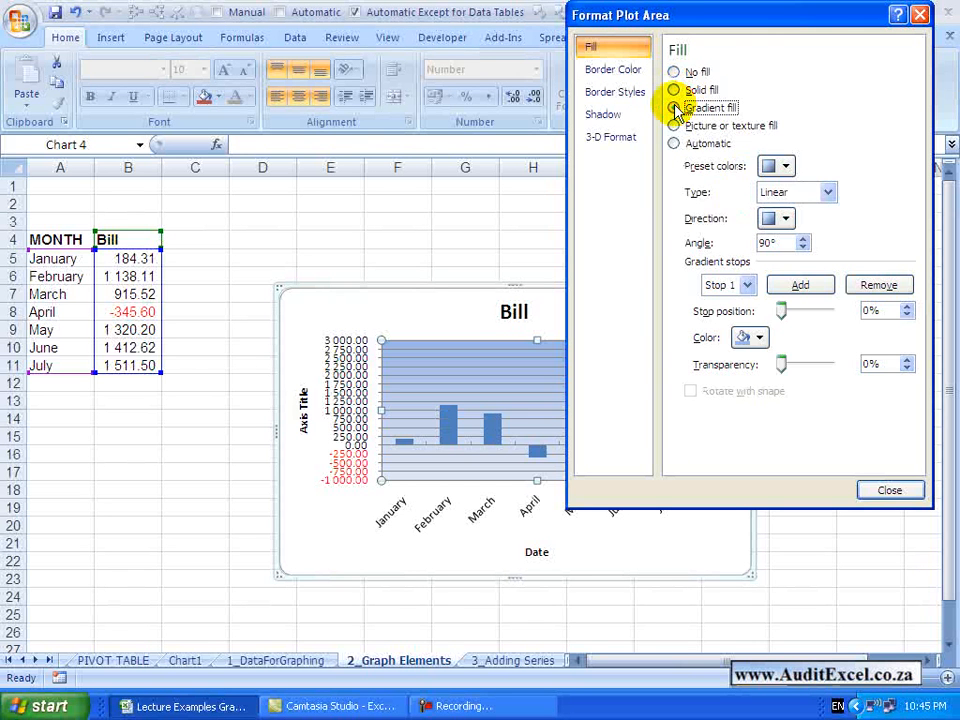
left_click(674, 125)
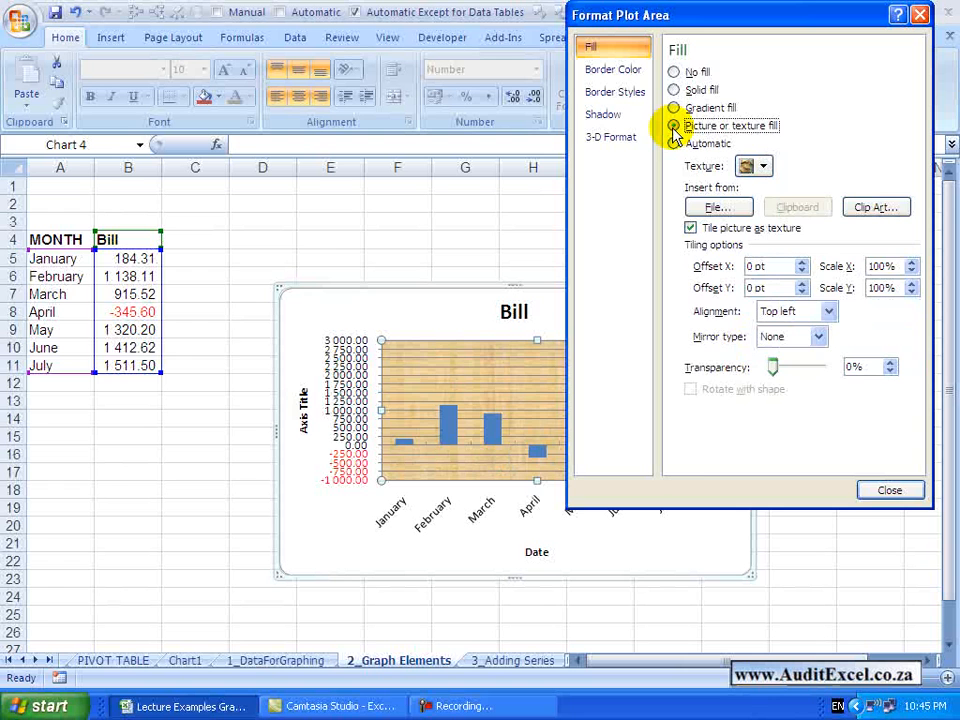
left_click(674, 143)
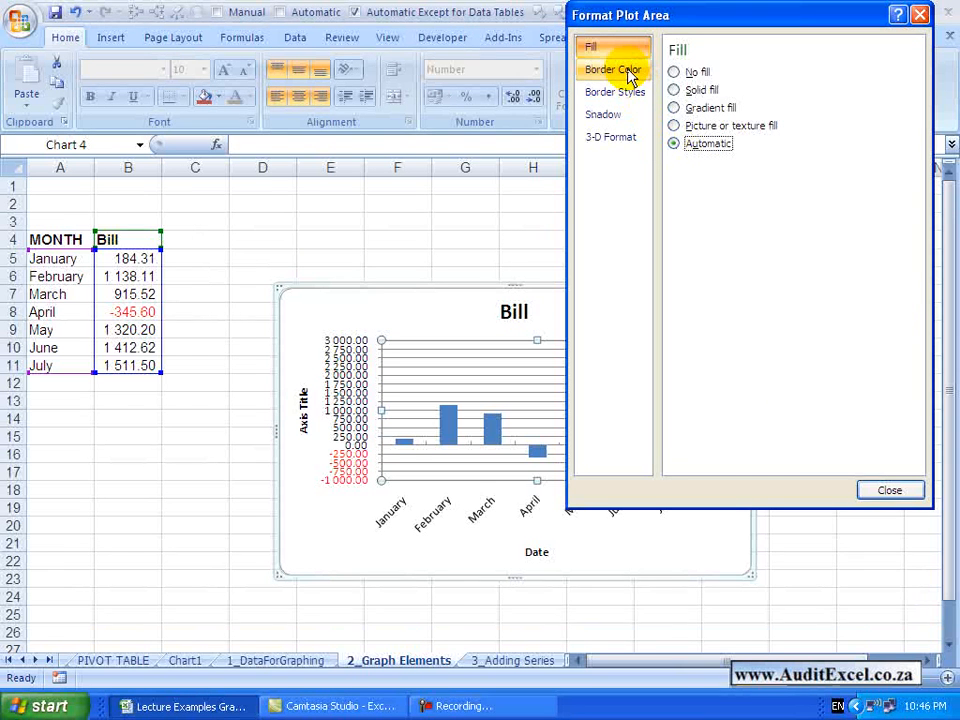
Review plot area border and 3-D settings, then bring up the Date axis title formatting
left_click(614, 91)
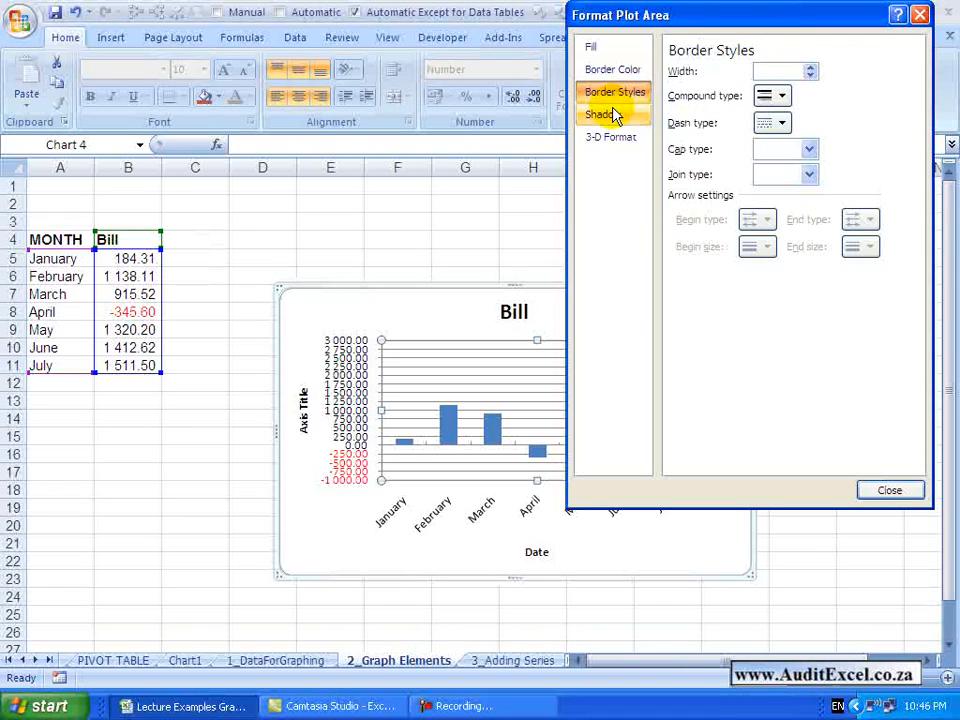
left_click(608, 136)
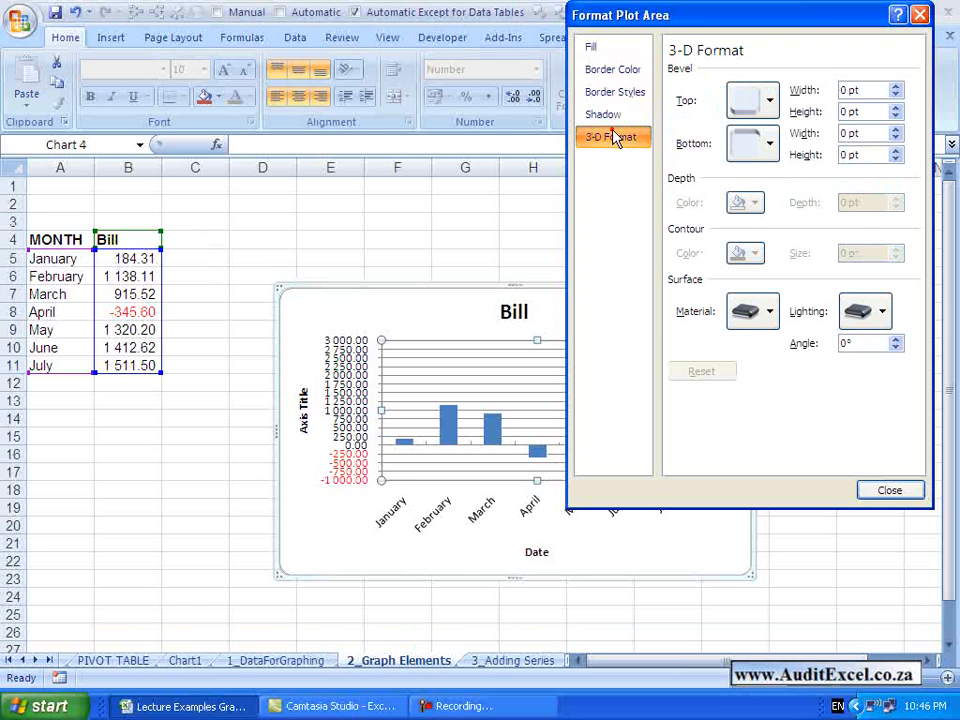
left_click(590, 46)
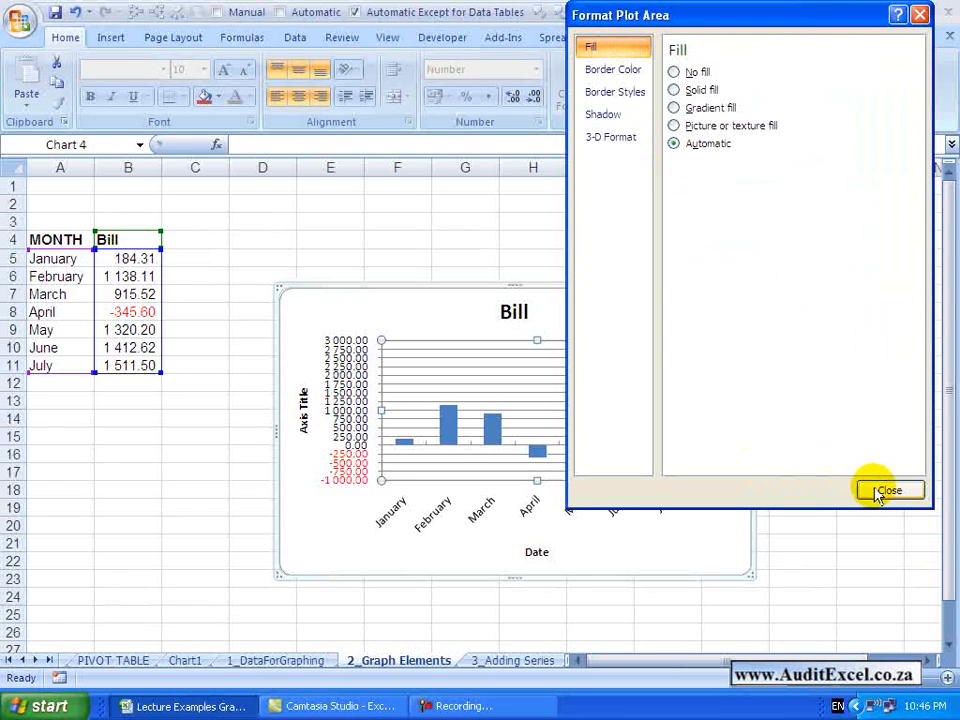
left_click(889, 490)
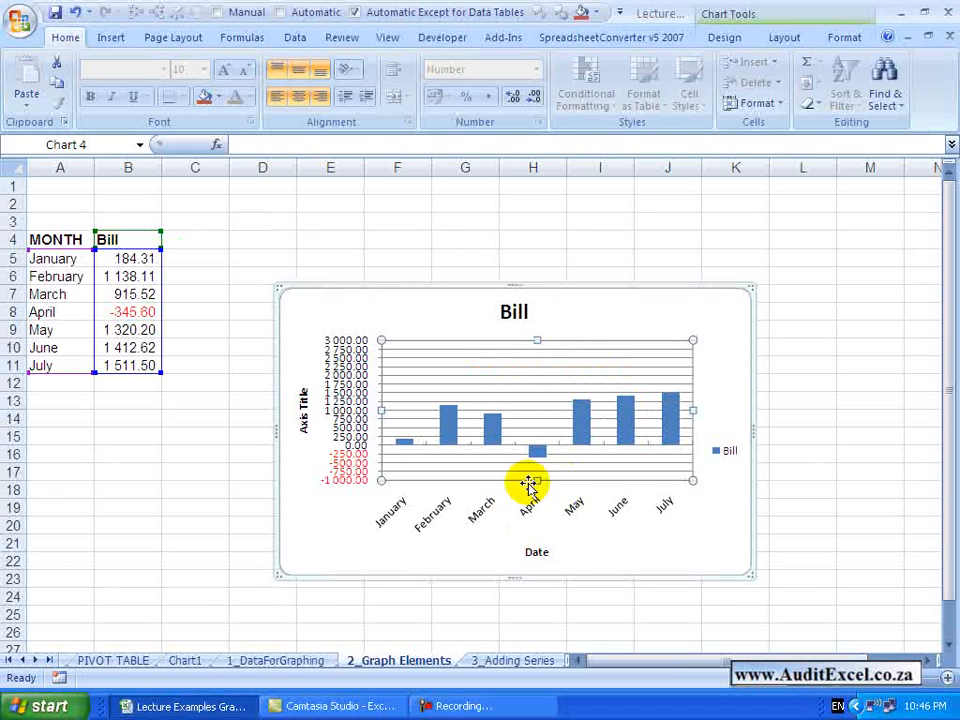
mouse_move(520, 395)
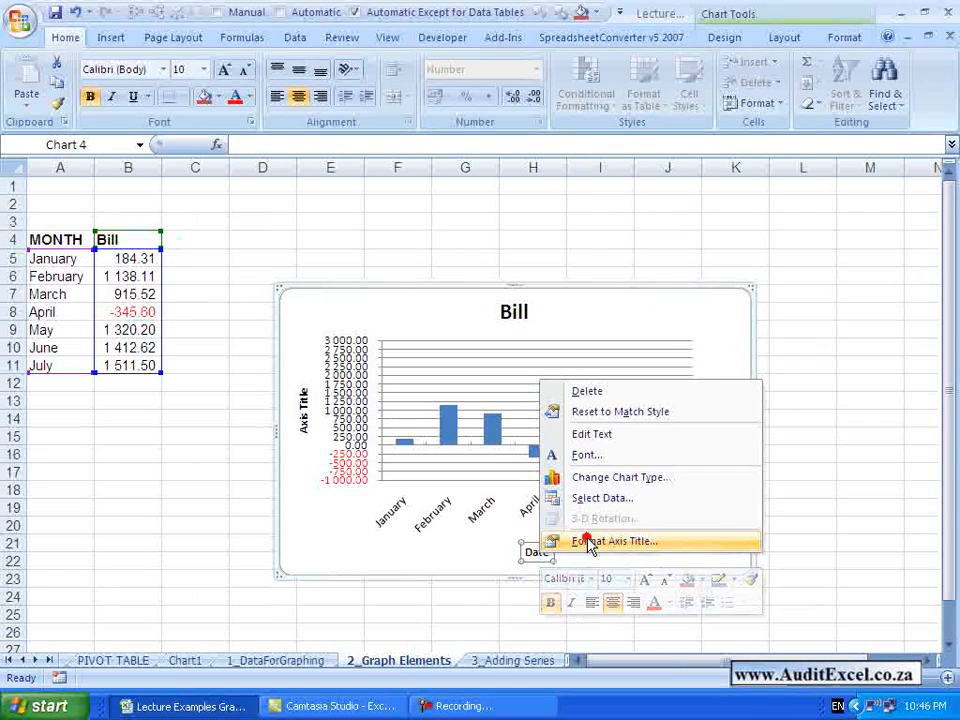
left_click(616, 541)
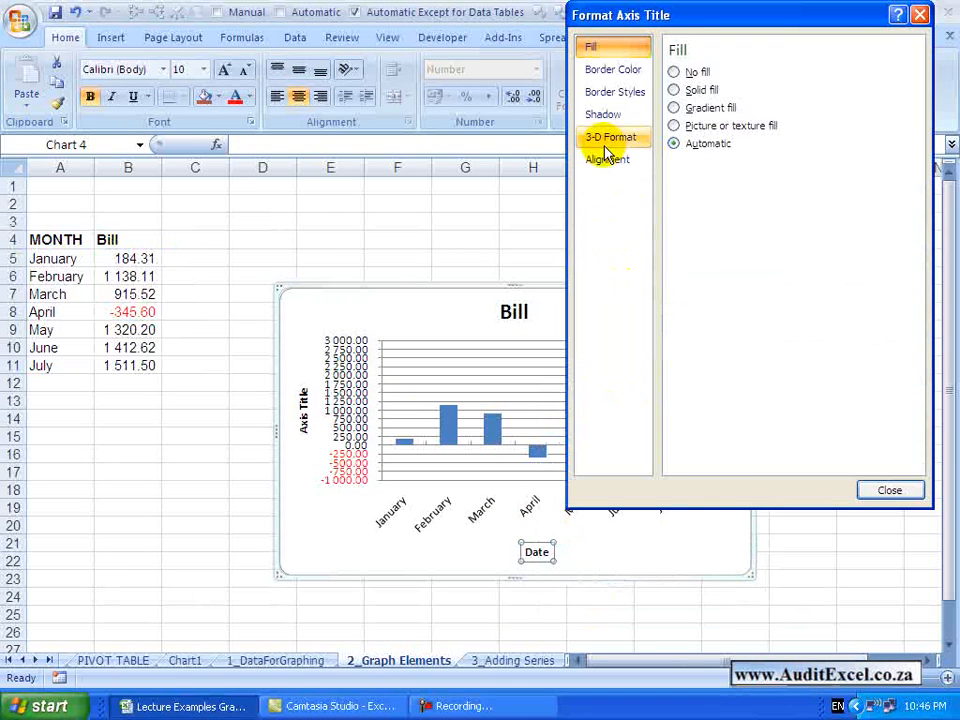